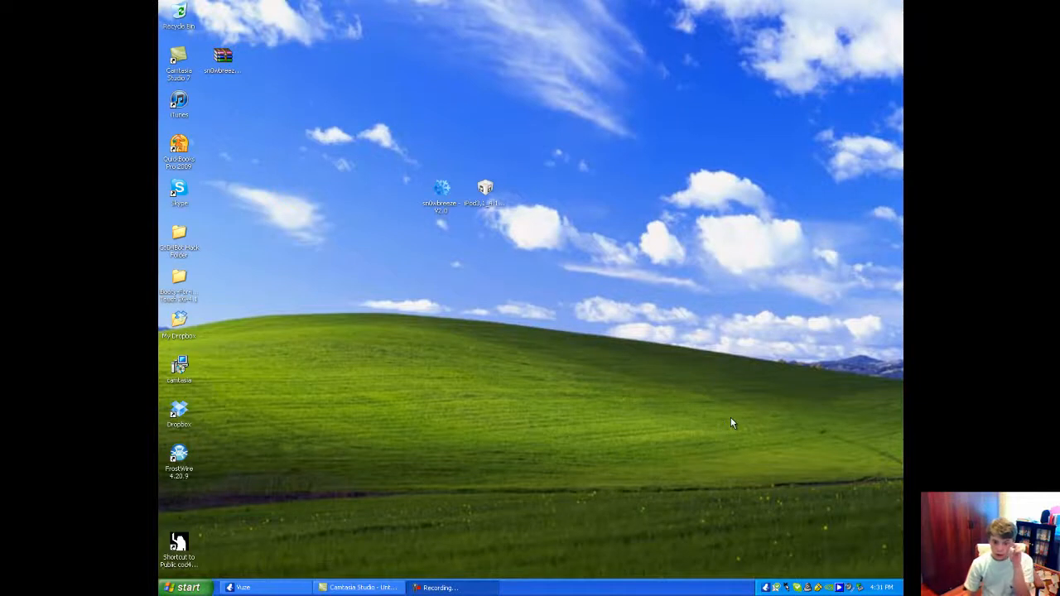
mouse_move(710, 422)
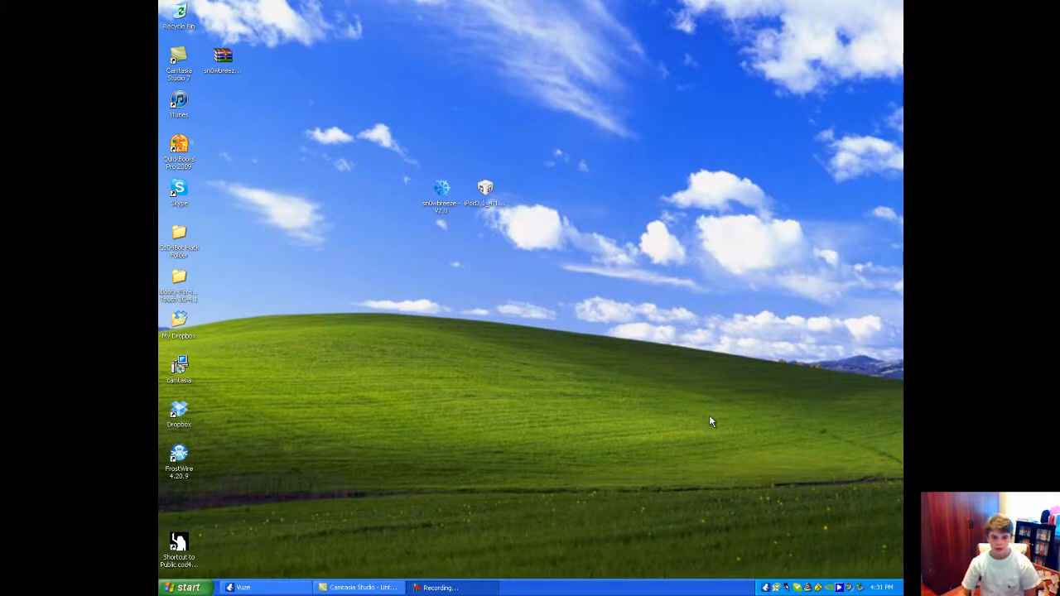
mouse_move(716, 424)
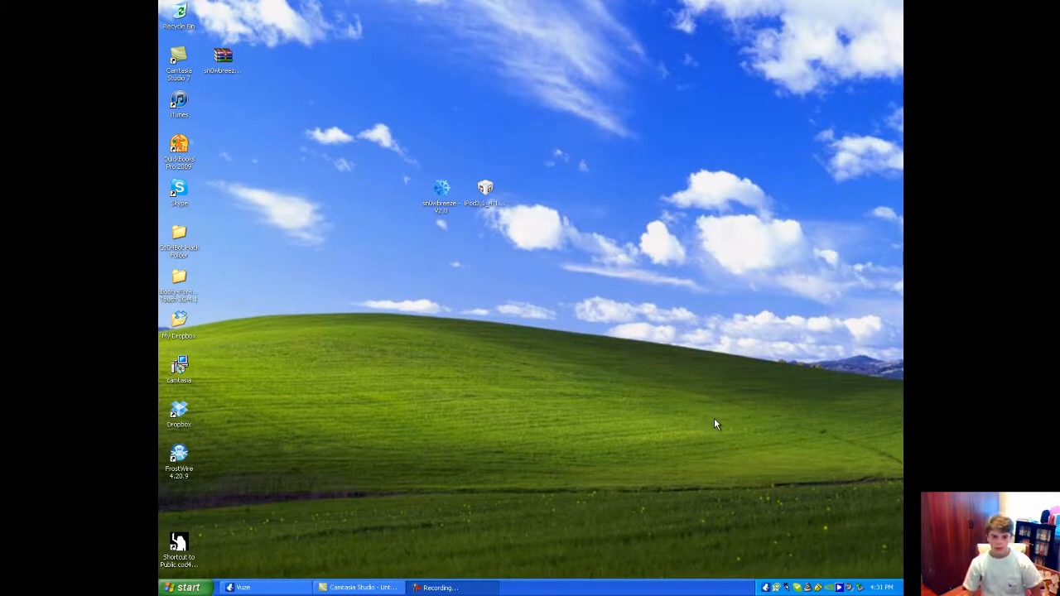
mouse_move(671, 380)
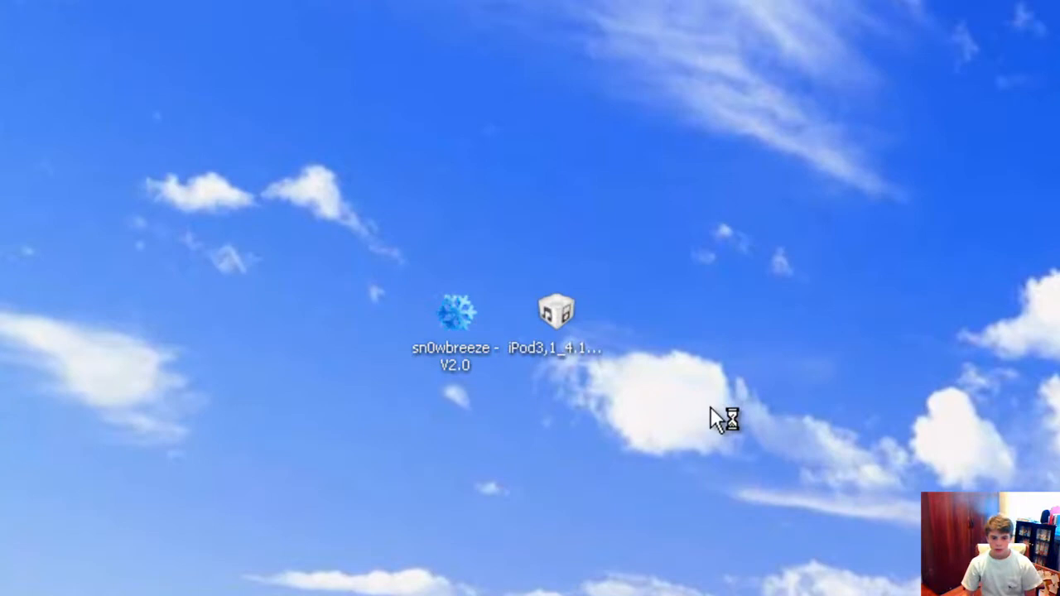
Step: Launch sn0wbreeze from the desktop, hide it to show the desktop, then bring it back with its warning showing
double_click(454, 314)
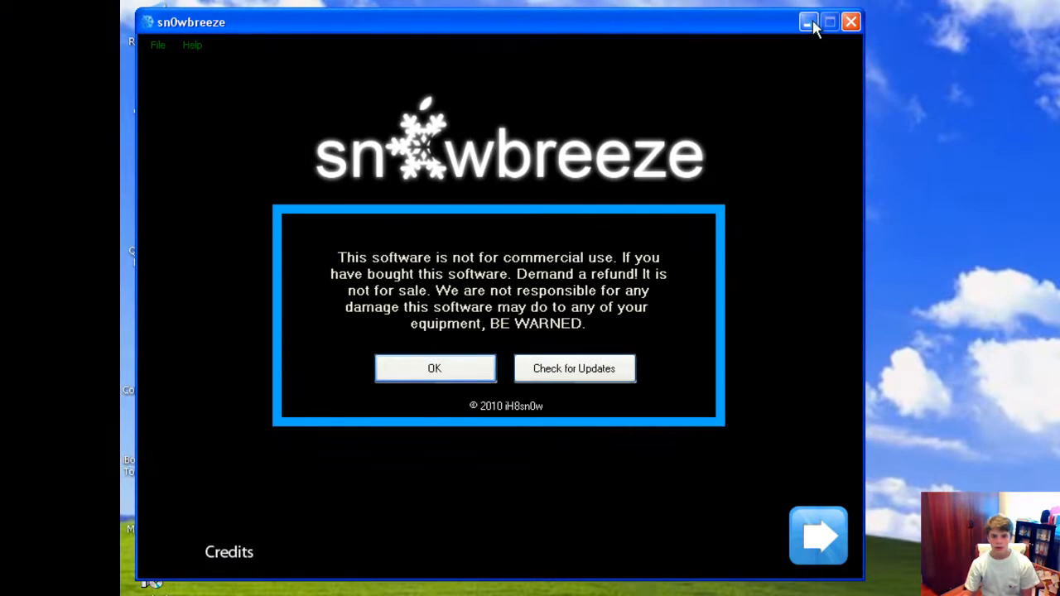
mouse_move(809, 22)
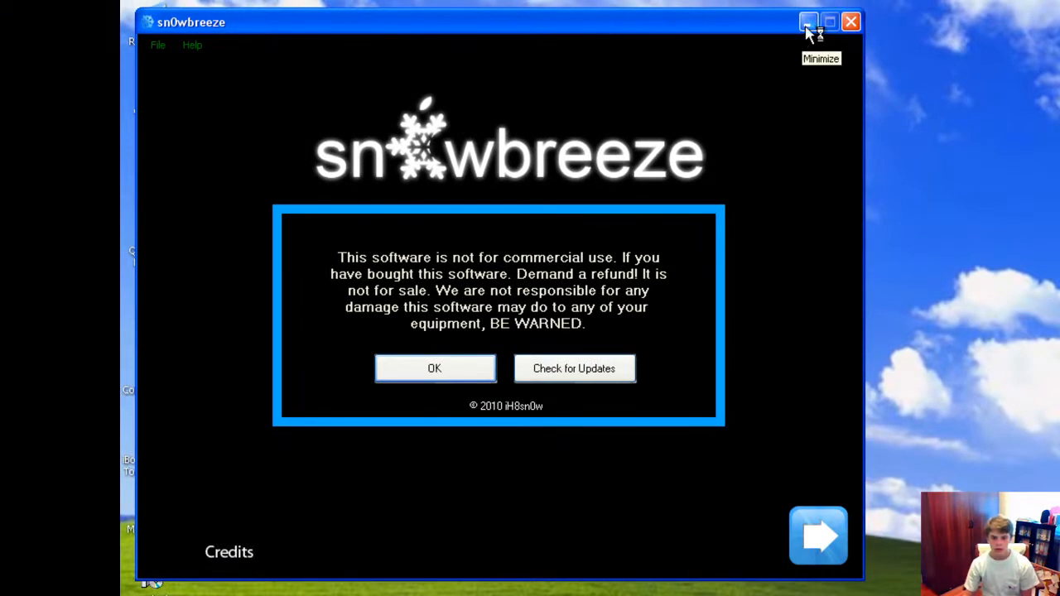
left_click(809, 22)
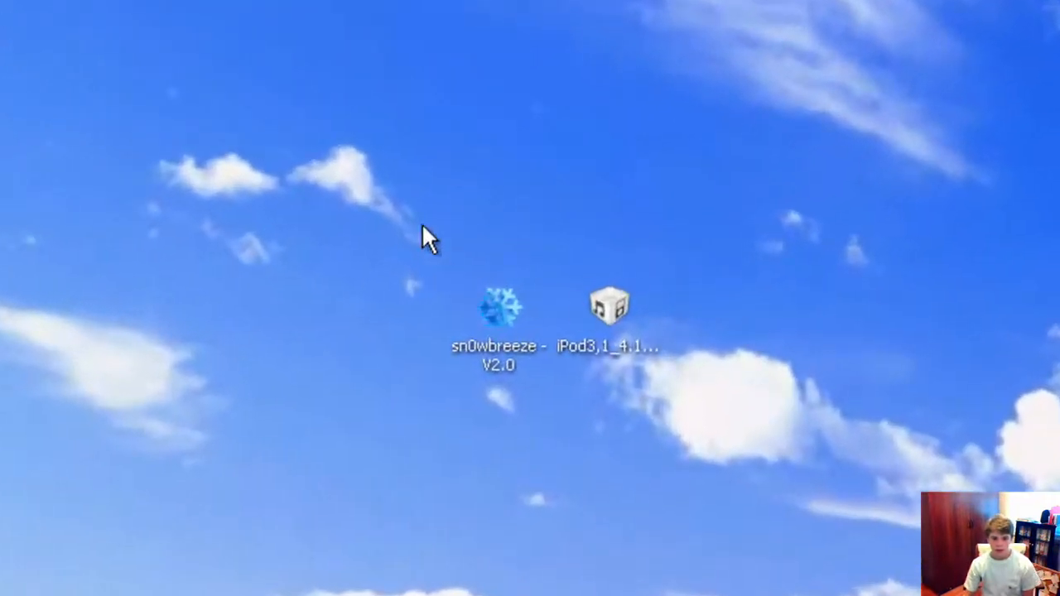
mouse_move(613, 323)
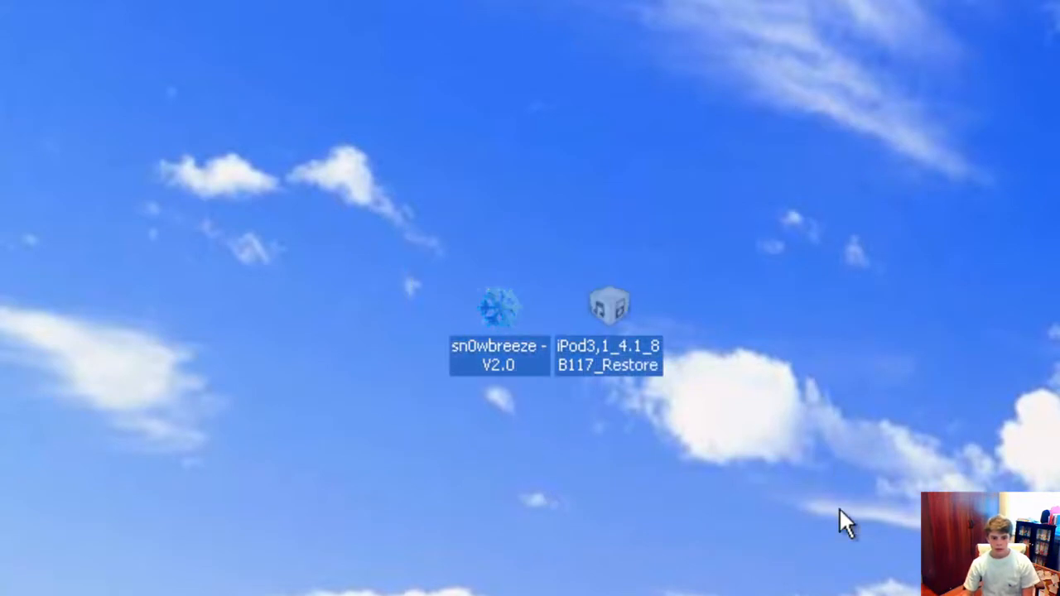
double_click(497, 307)
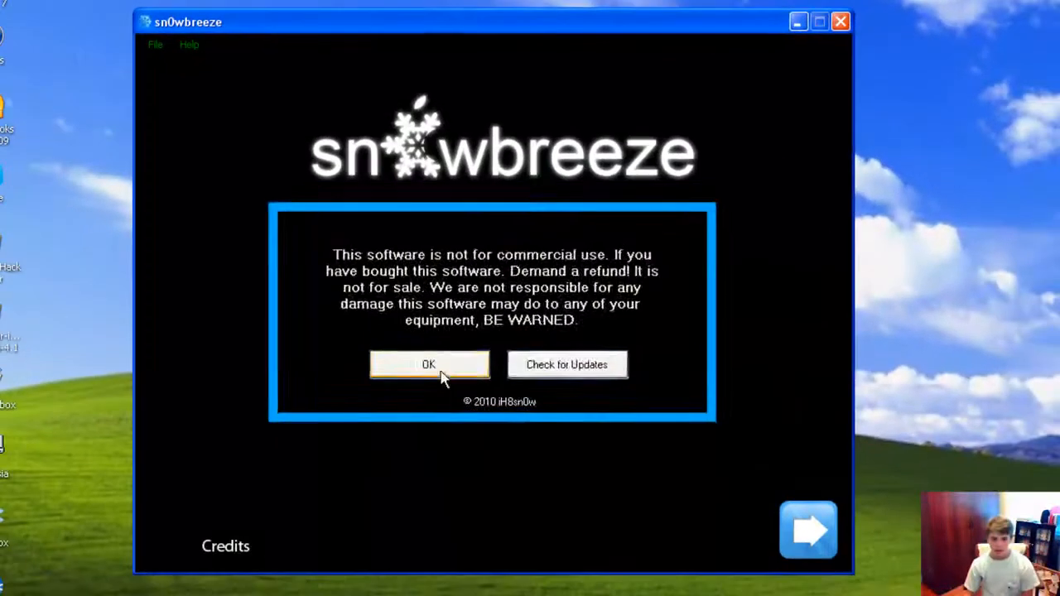
Step: Accept the warning and load iPod3,1_4.1_8B117_Restore from the Desktop for processing
left_click(429, 365)
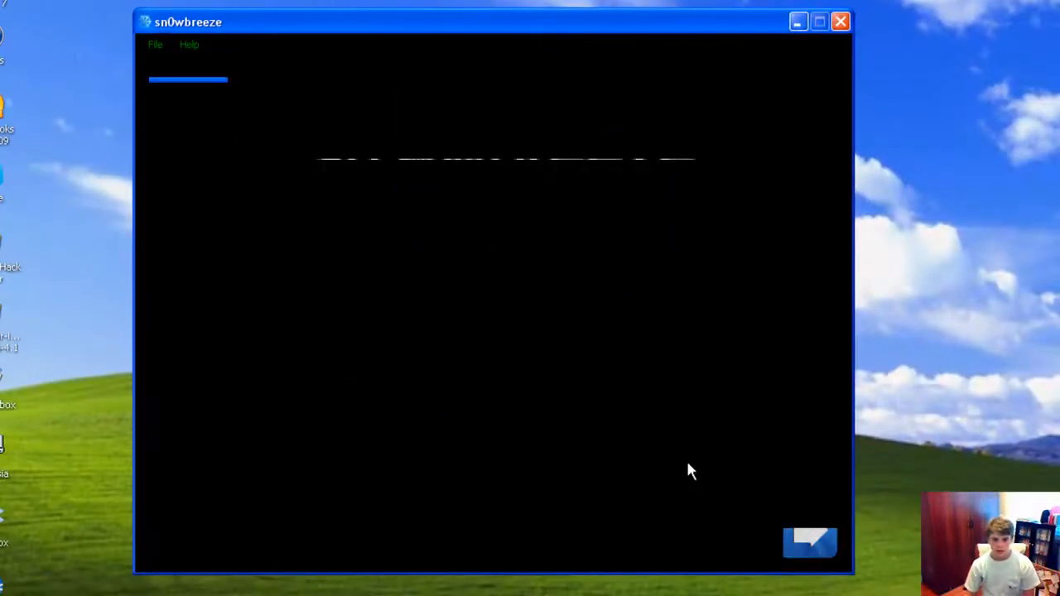
left_click(810, 543)
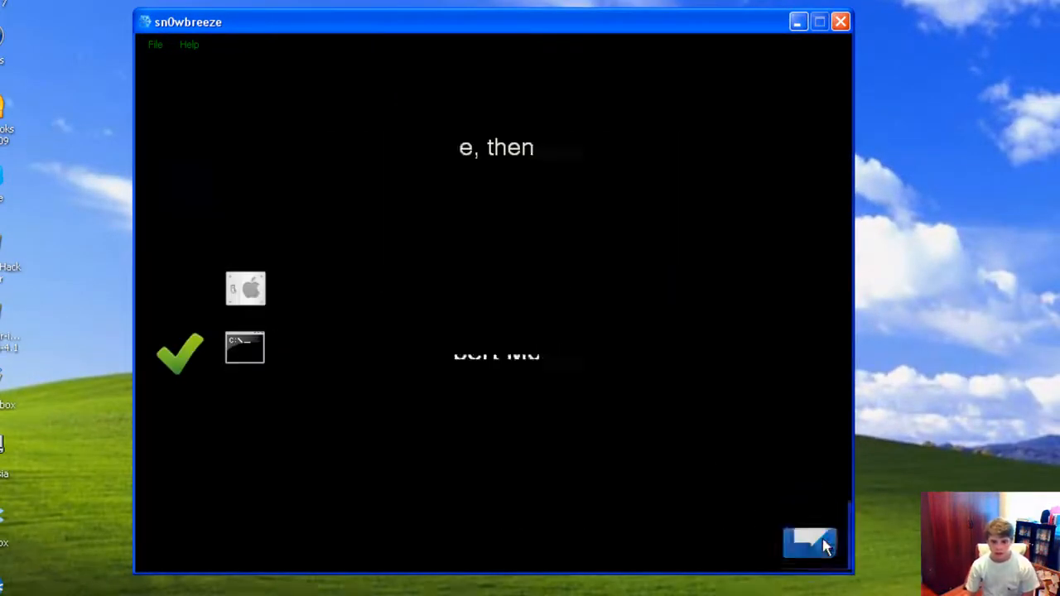
left_click(809, 544)
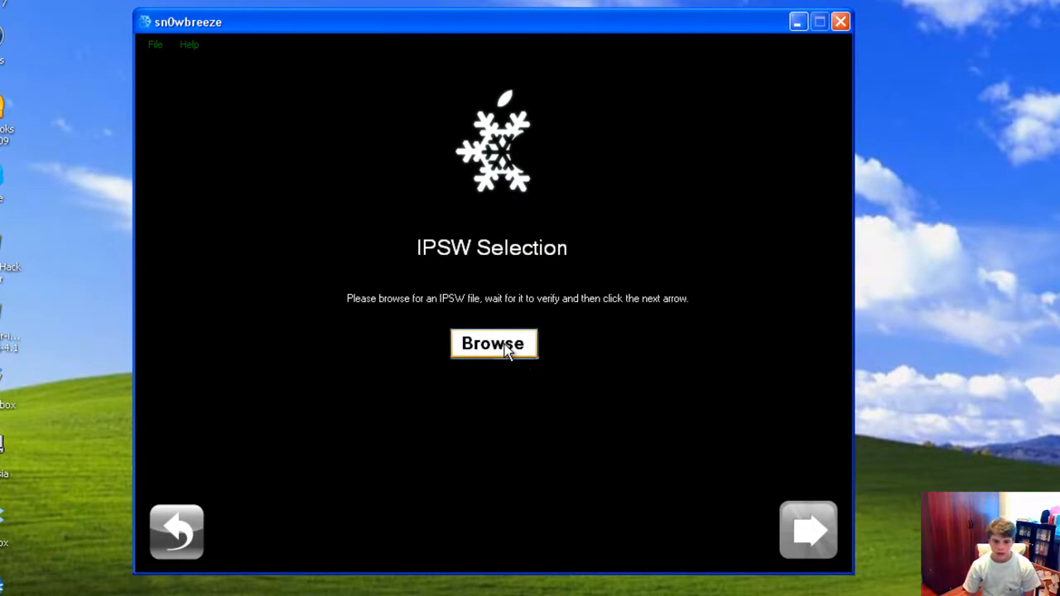
left_click(494, 343)
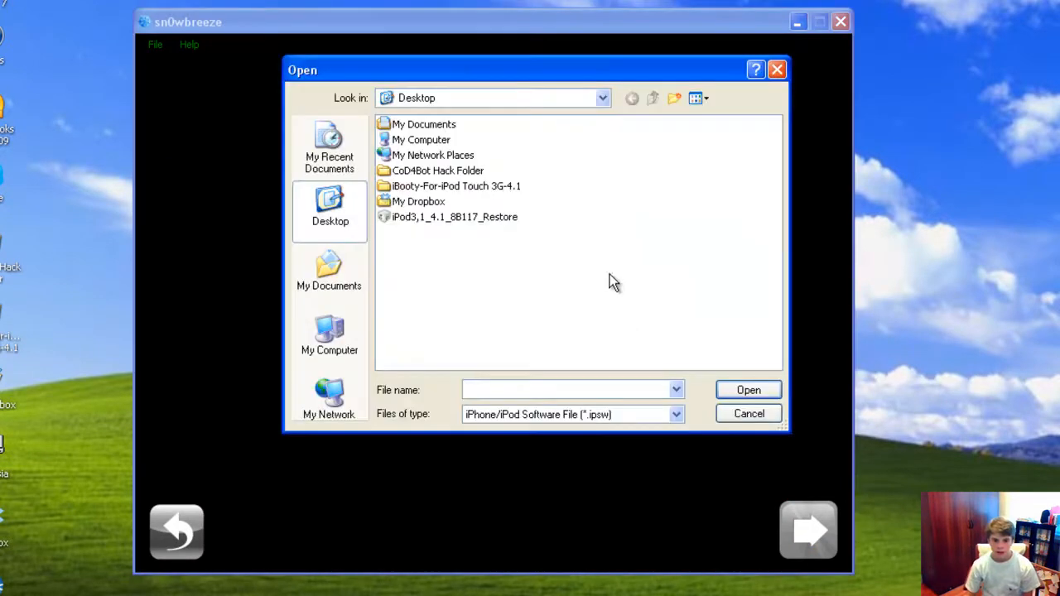
left_click(749, 389)
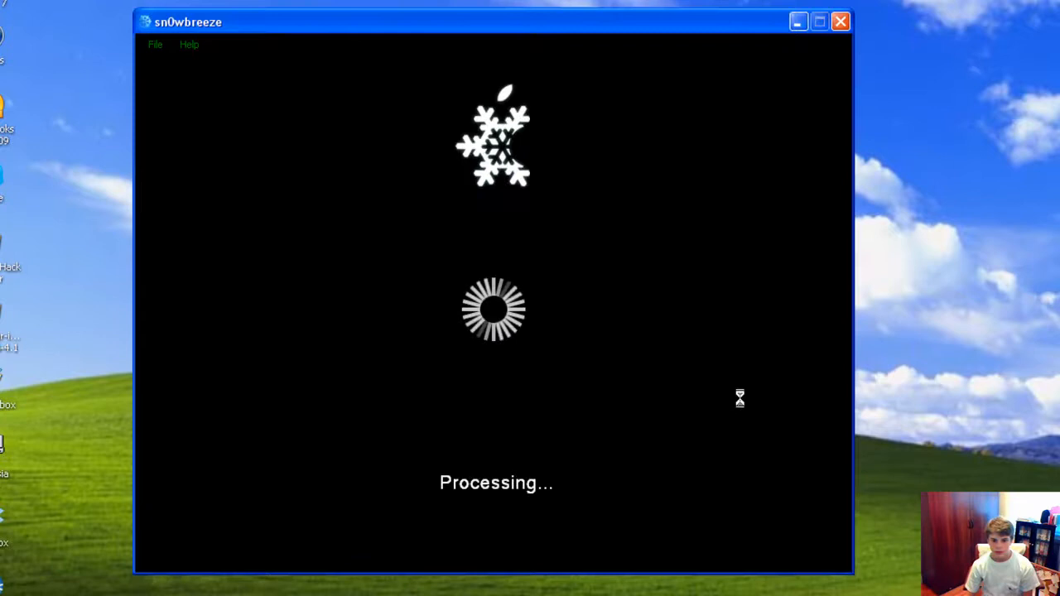
mouse_move(626, 431)
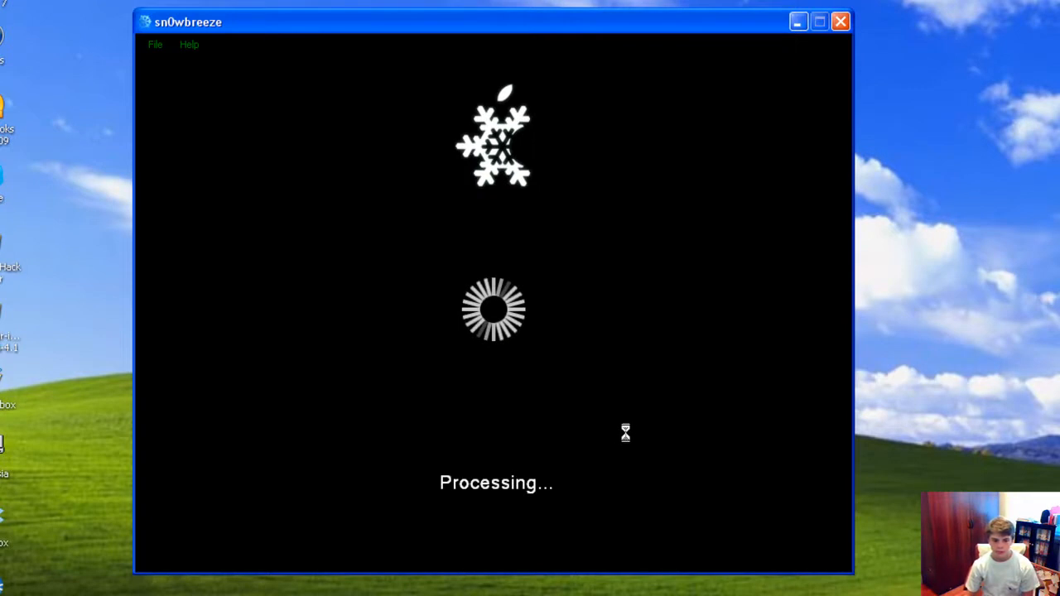
mouse_move(751, 398)
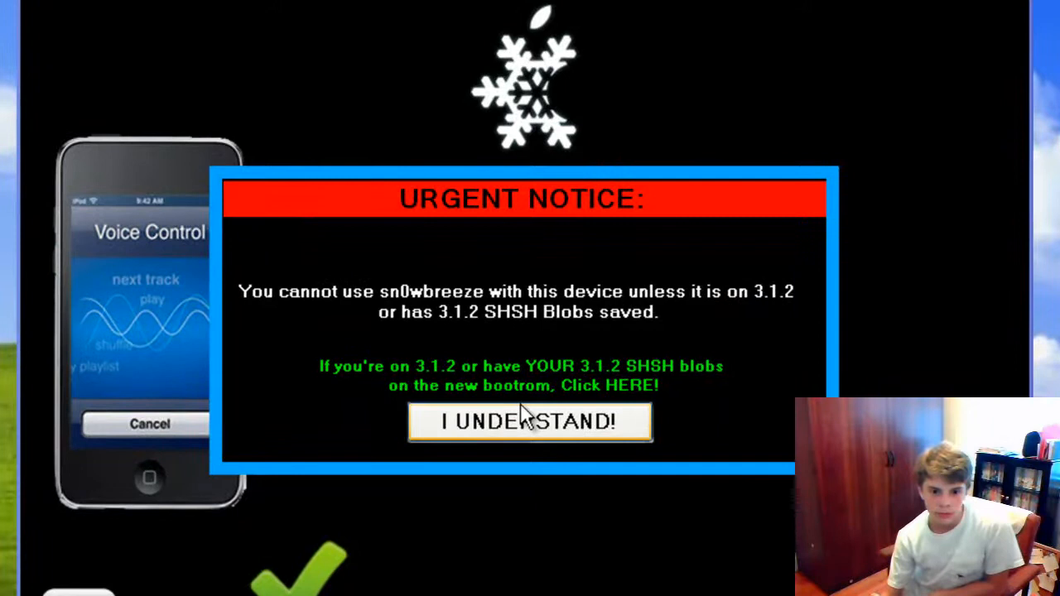
mouse_move(440, 324)
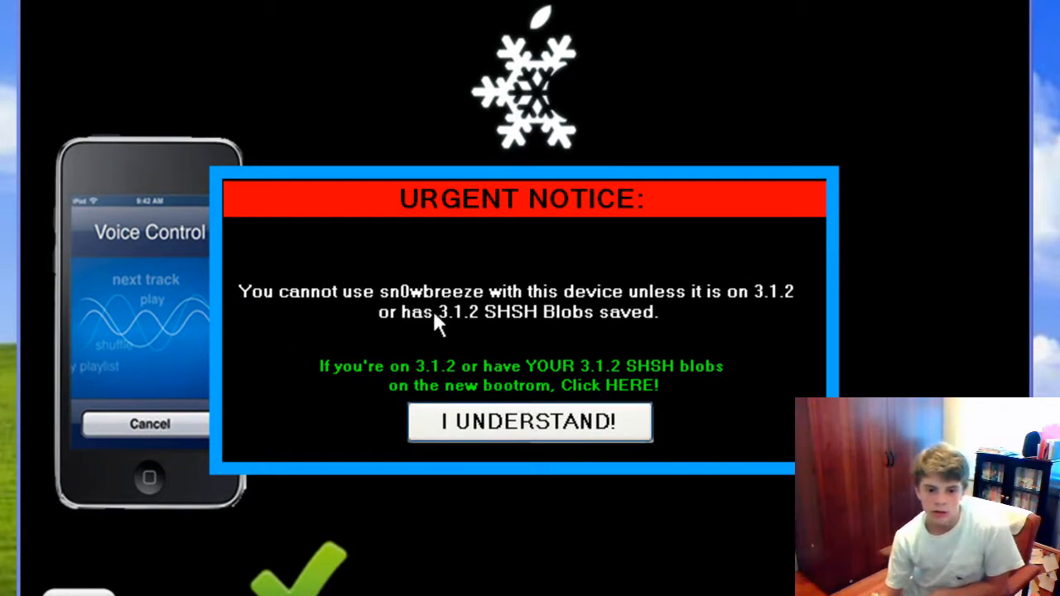
mouse_move(663, 323)
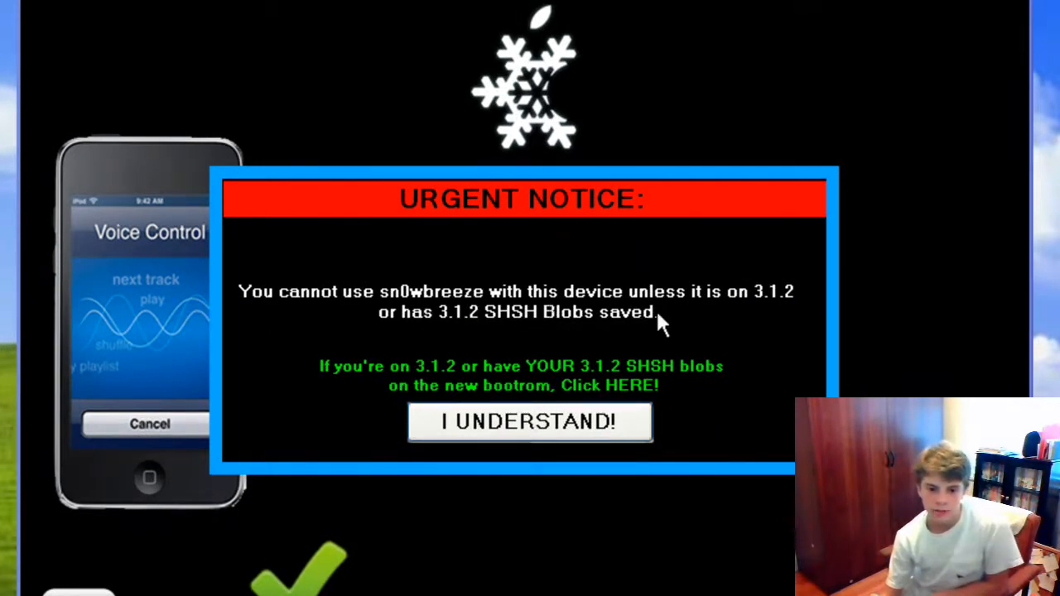
mouse_move(743, 323)
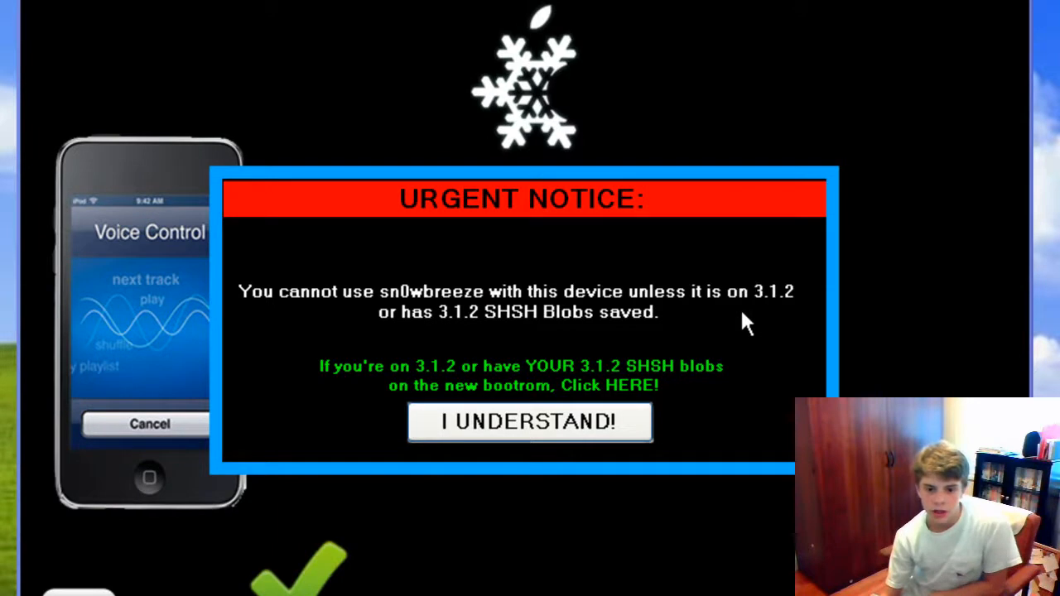
mouse_move(441, 361)
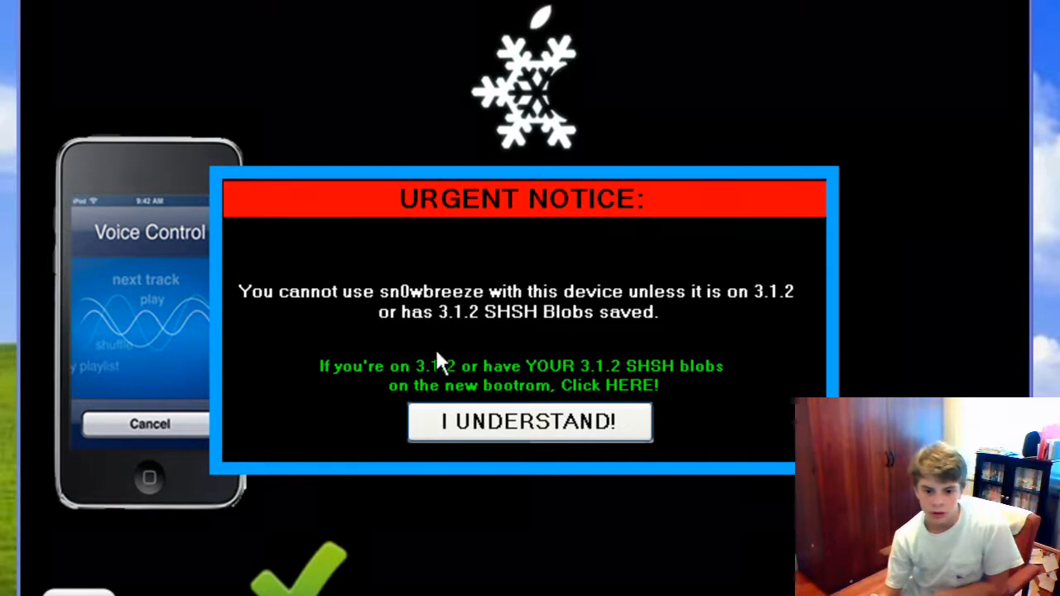
mouse_move(505, 343)
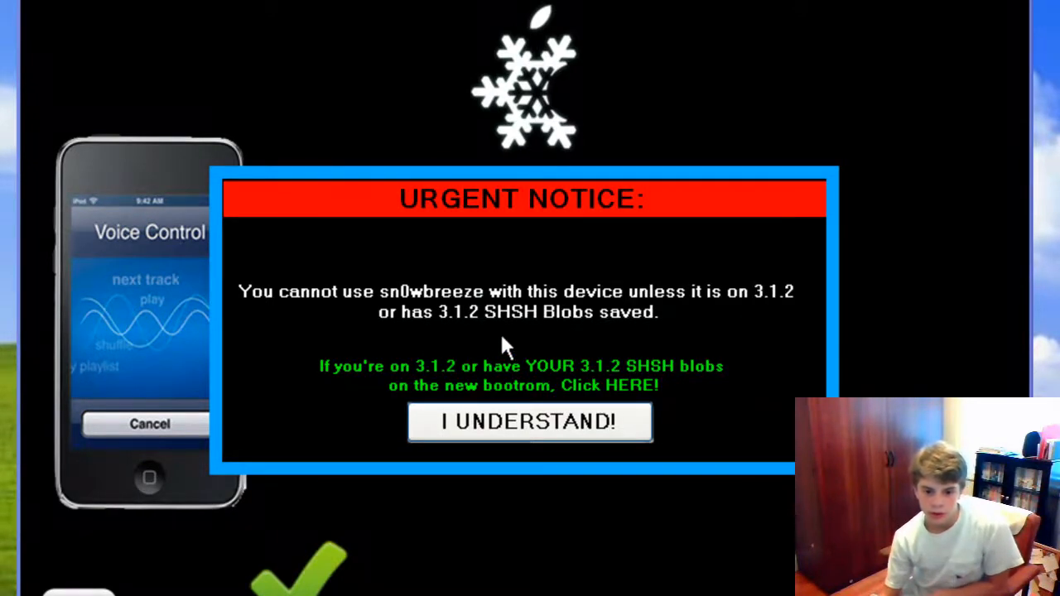
mouse_move(533, 340)
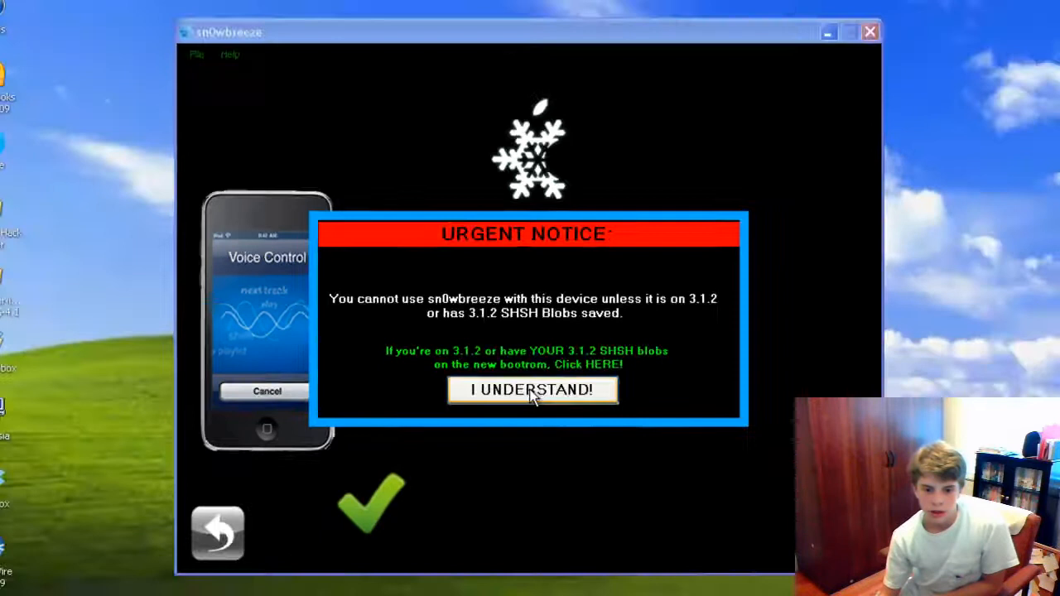
Step: Acknowledge the URGENT NOTICE about 3.1.2 SHSH blobs with I UNDERSTAND!
left_click(534, 391)
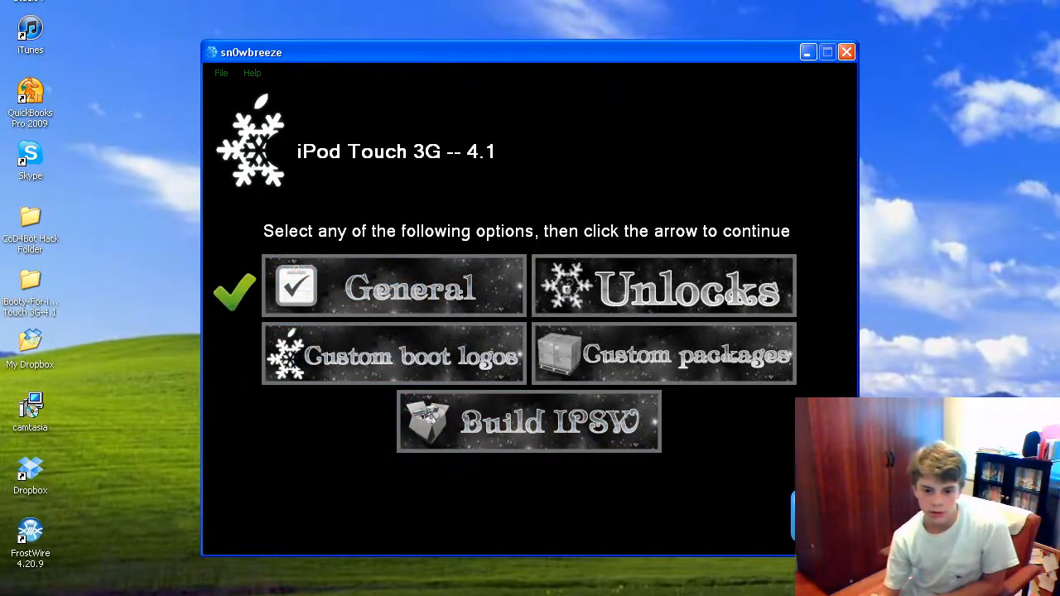
Step: Enter a customisation section from the iPod Touch 3G 4.1 build options menu
left_click(394, 285)
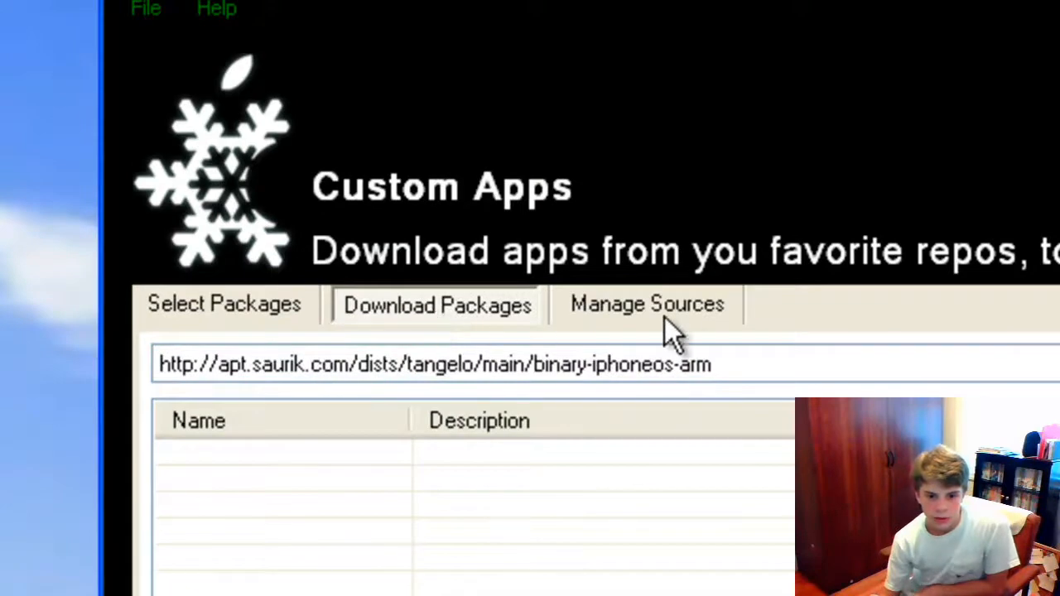
Step: View the Manage Sources repository list, then return to Select Packages
left_click(648, 305)
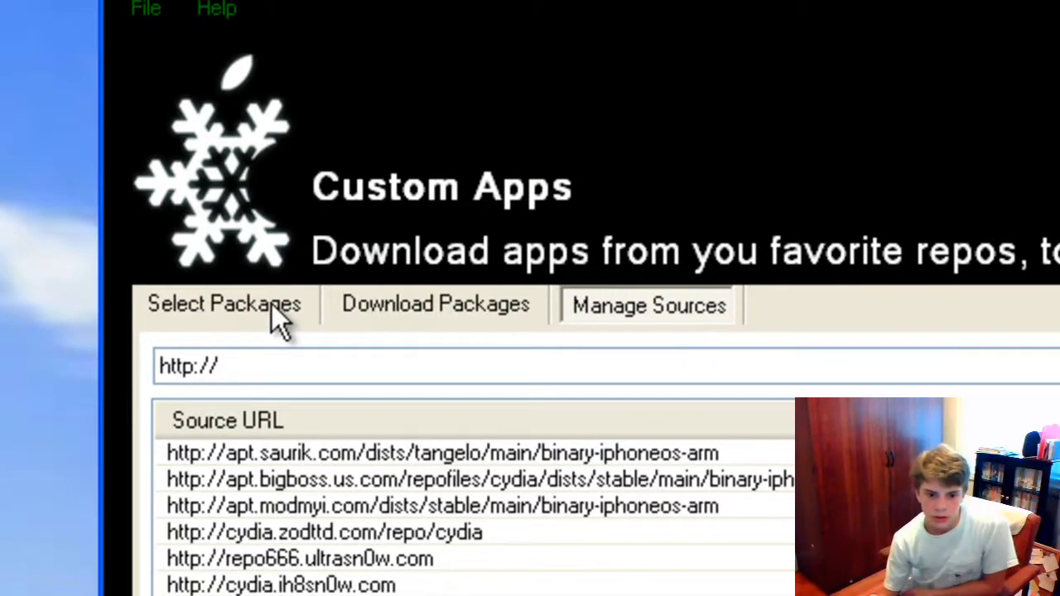
left_click(224, 304)
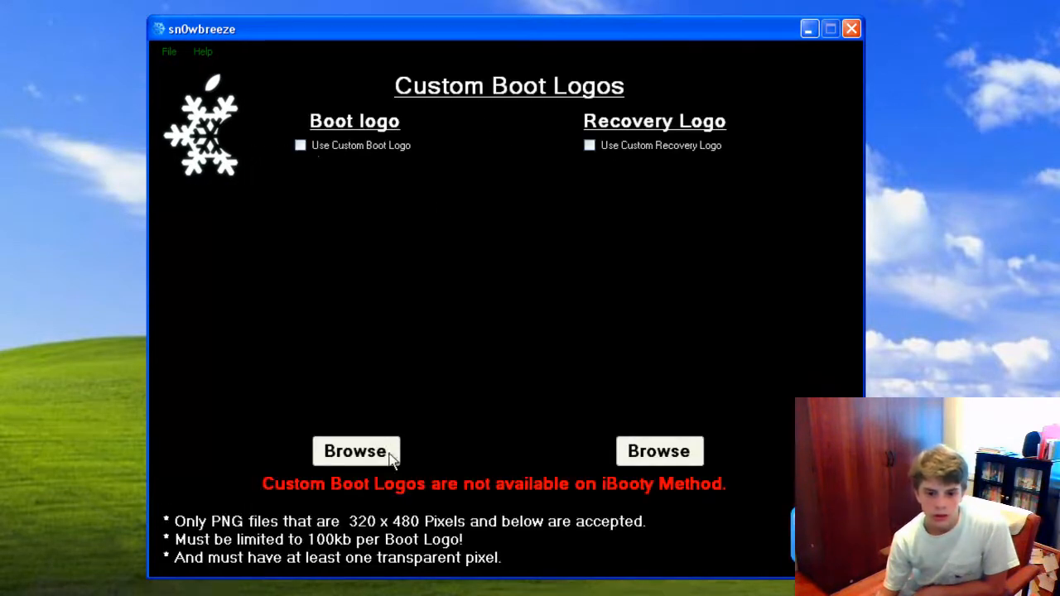
mouse_move(576, 434)
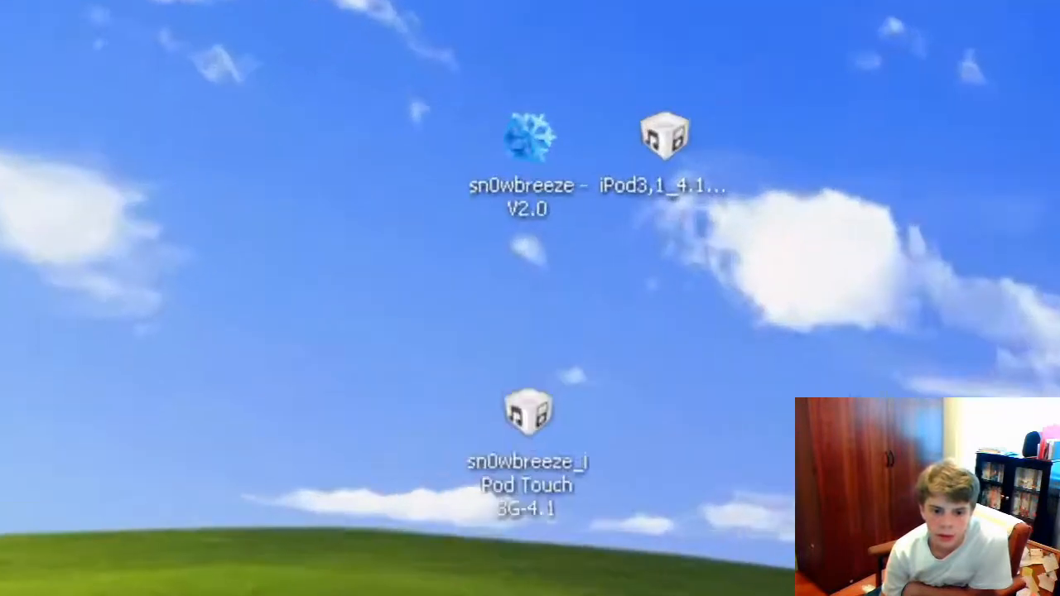
Step: Locate the built sn0wbreeze_iPod Touch 3G-4.1 IPSW on the desktop
left_click(527, 411)
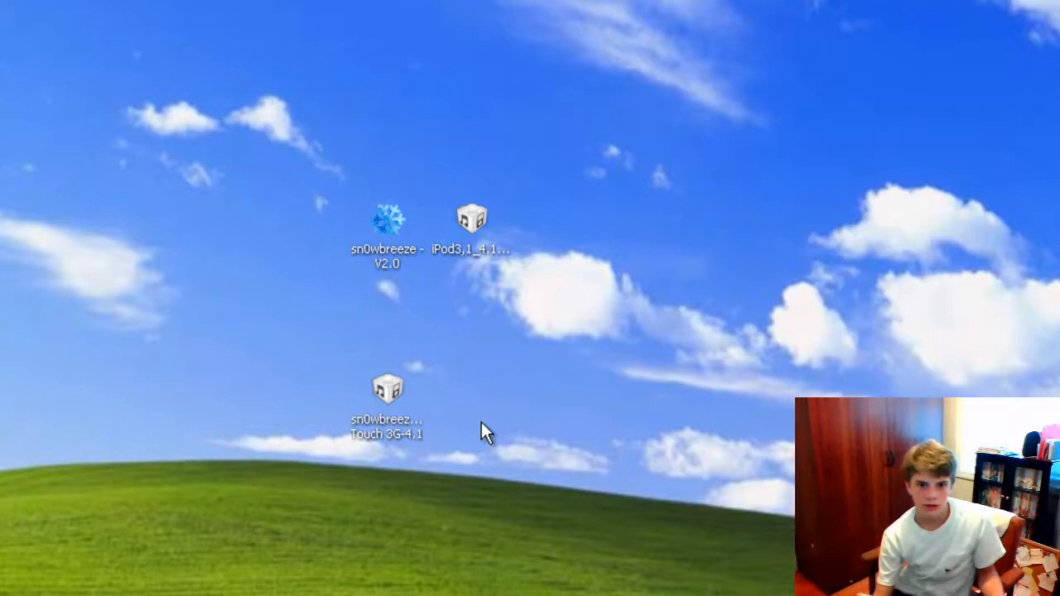
mouse_move(572, 444)
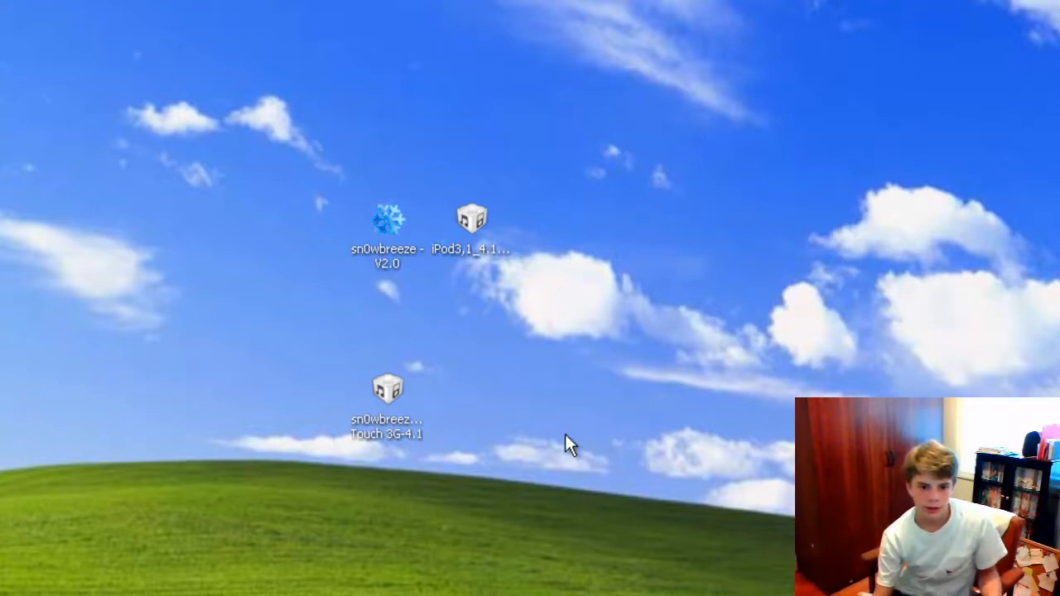
mouse_move(484, 411)
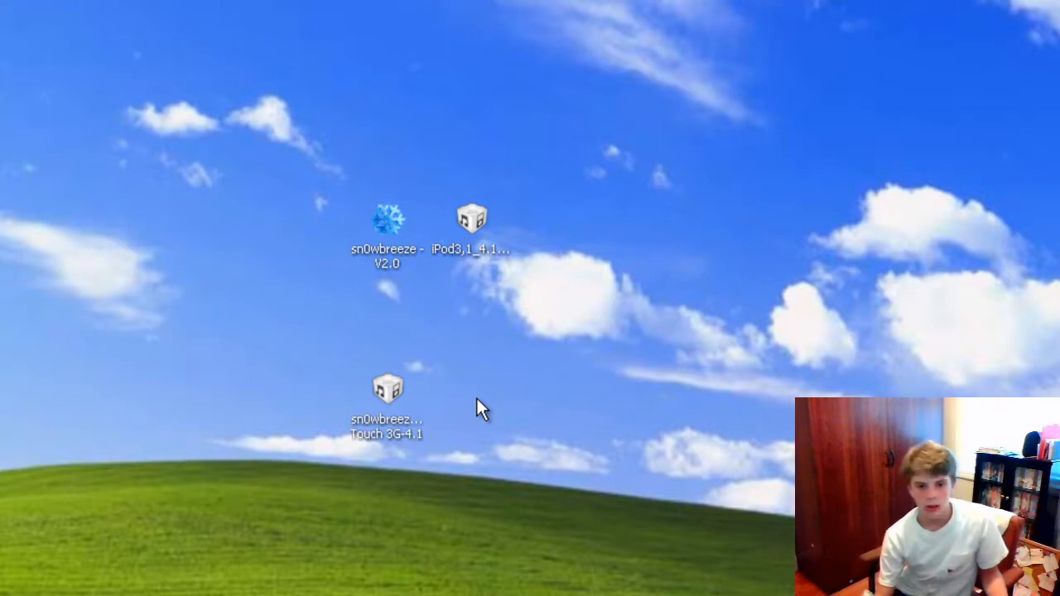
mouse_move(669, 228)
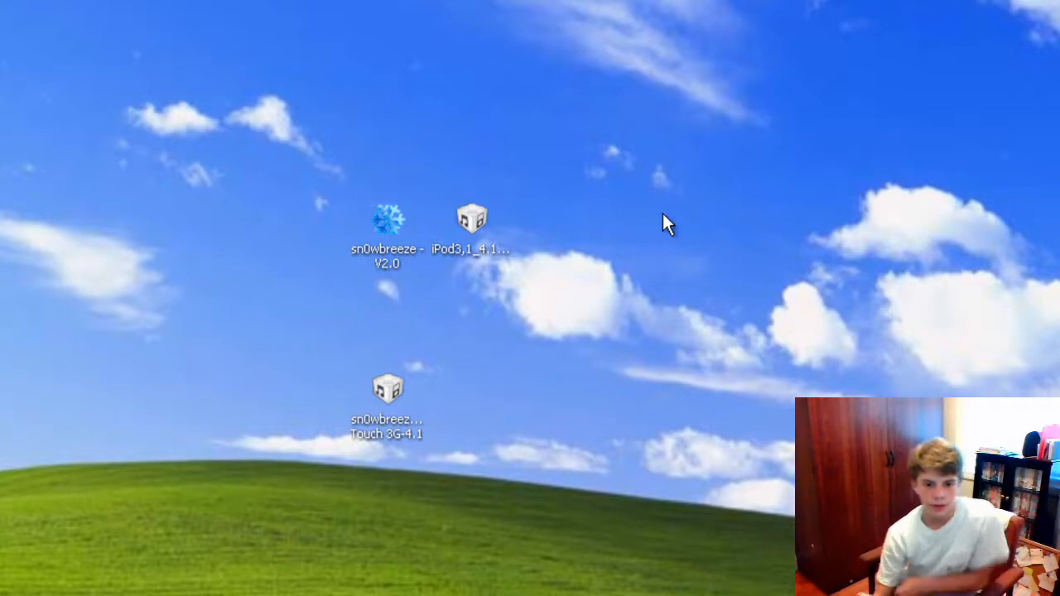